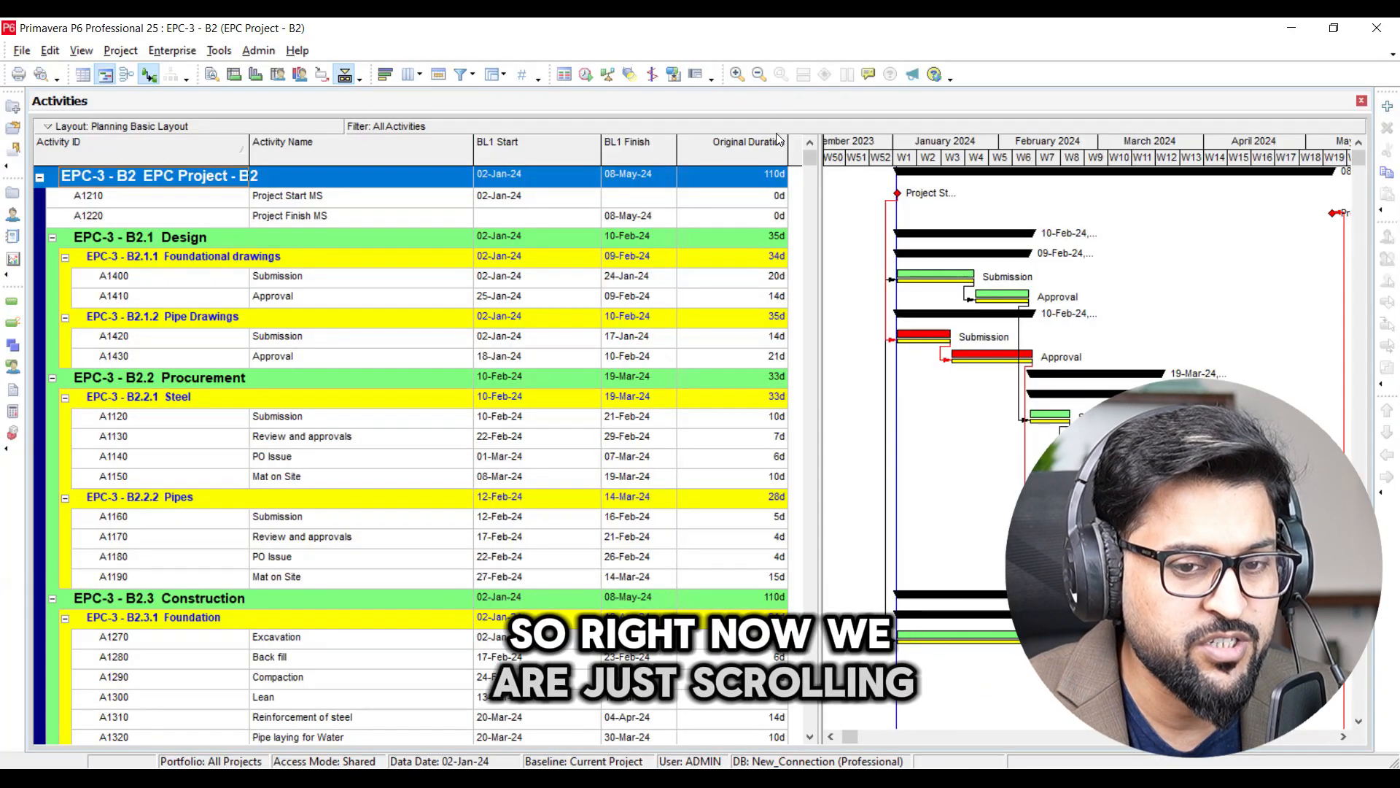
Step: Open the project list over EPC Project - B2 activities and select a project
scroll("down", 3)
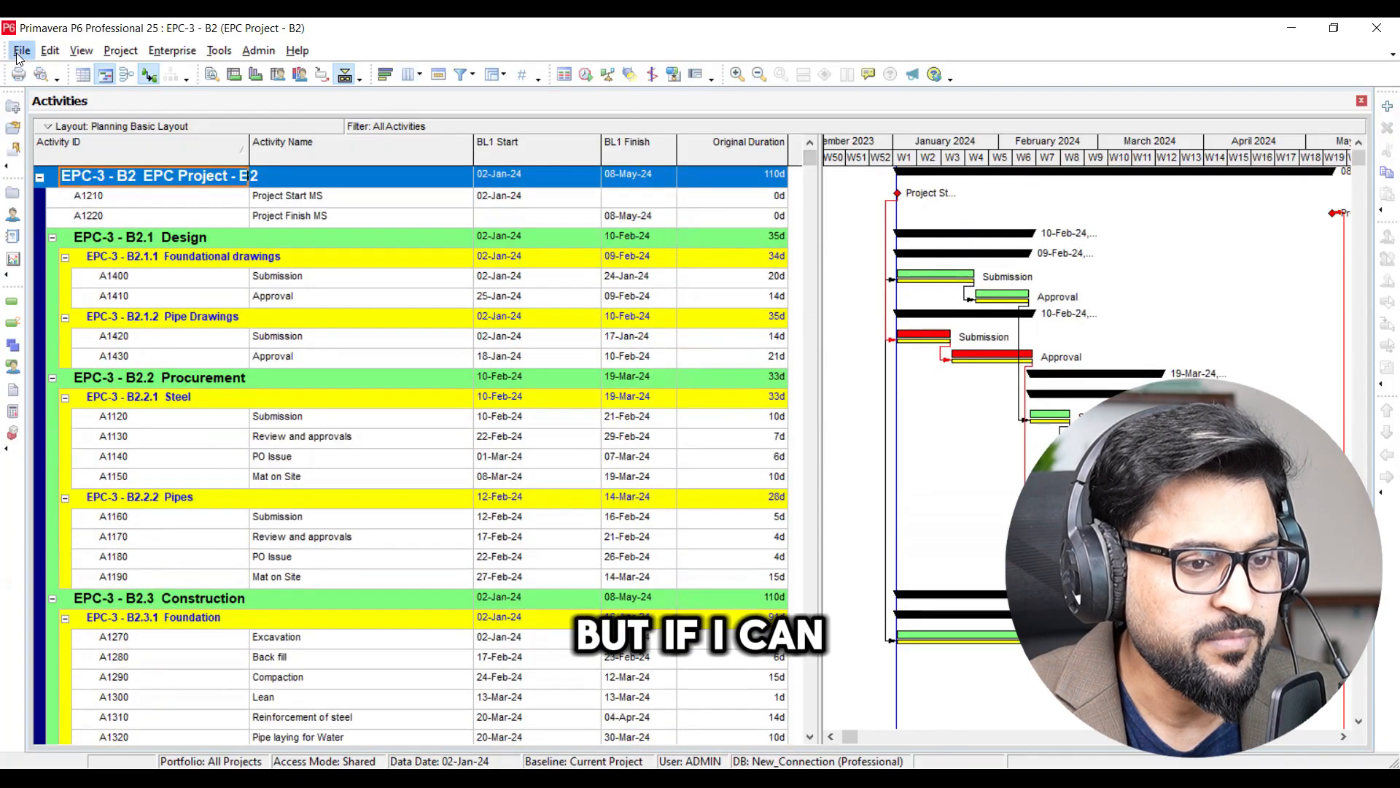
left_click(21, 50)
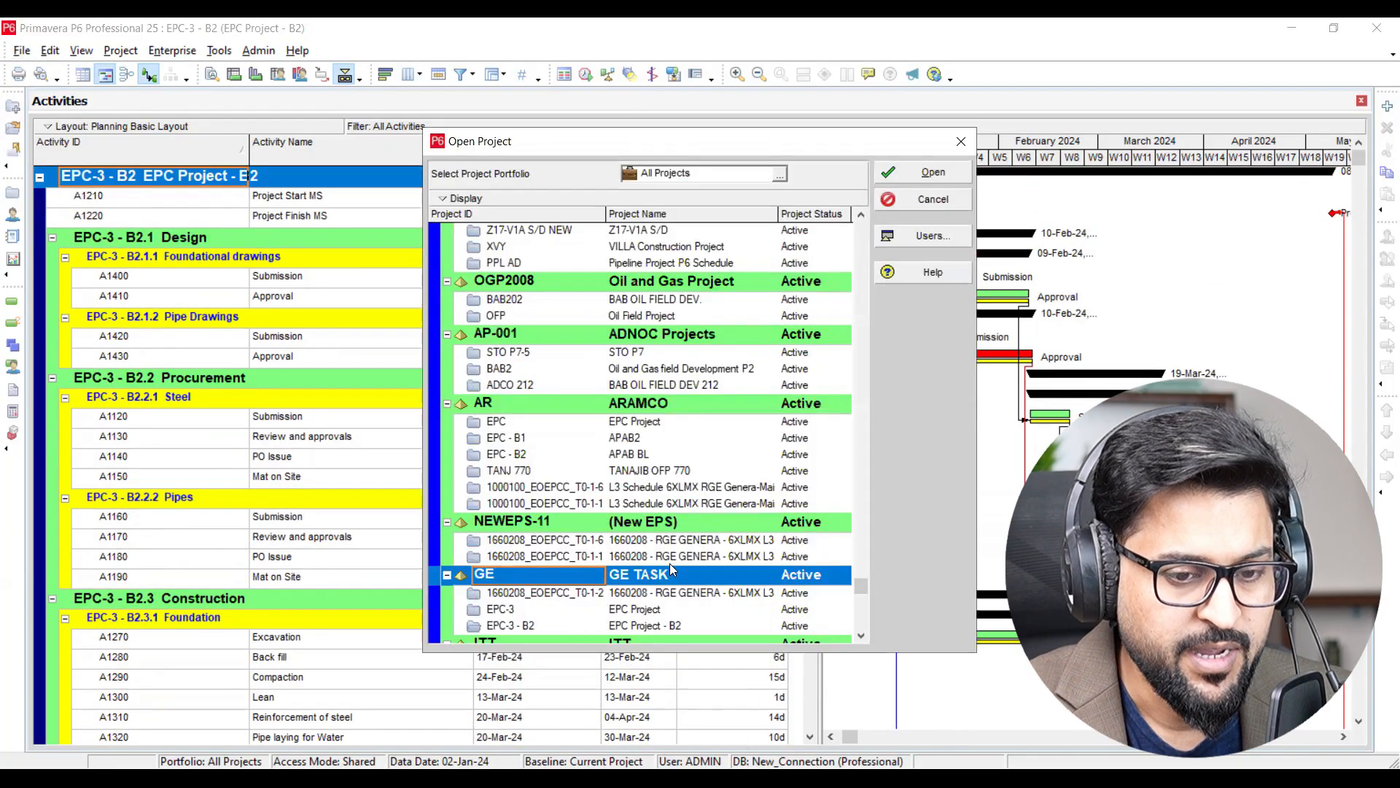
scroll("up", 3)
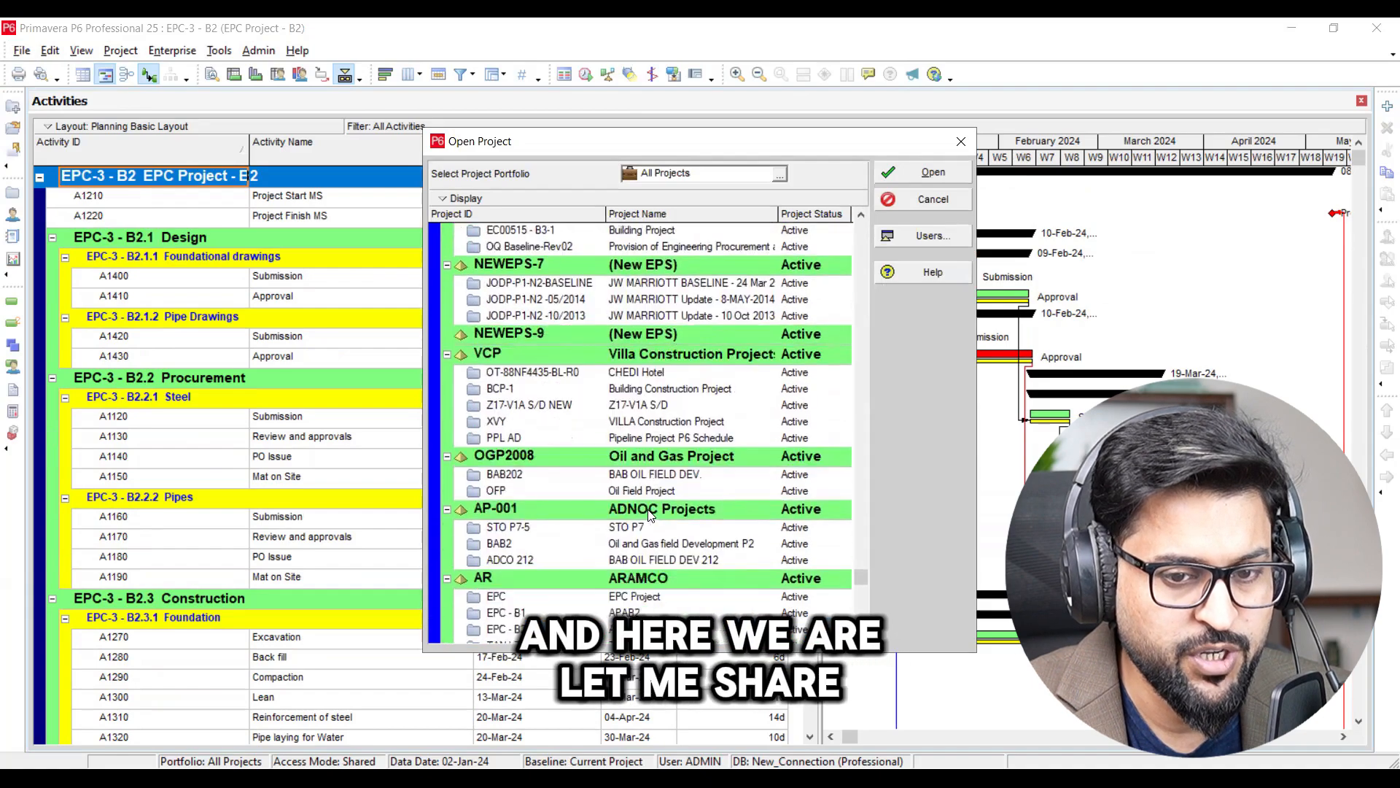
left_click(932, 171)
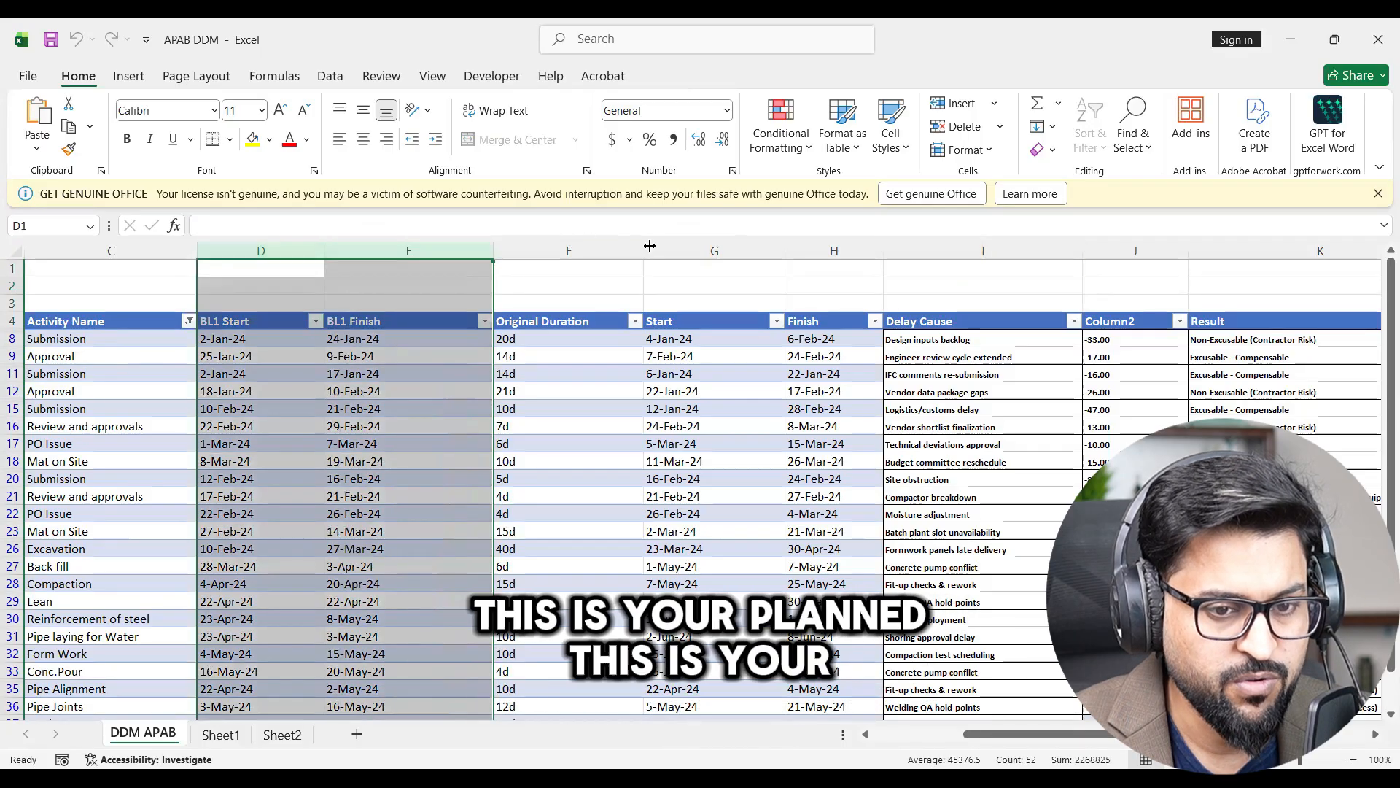
left_click(982, 250)
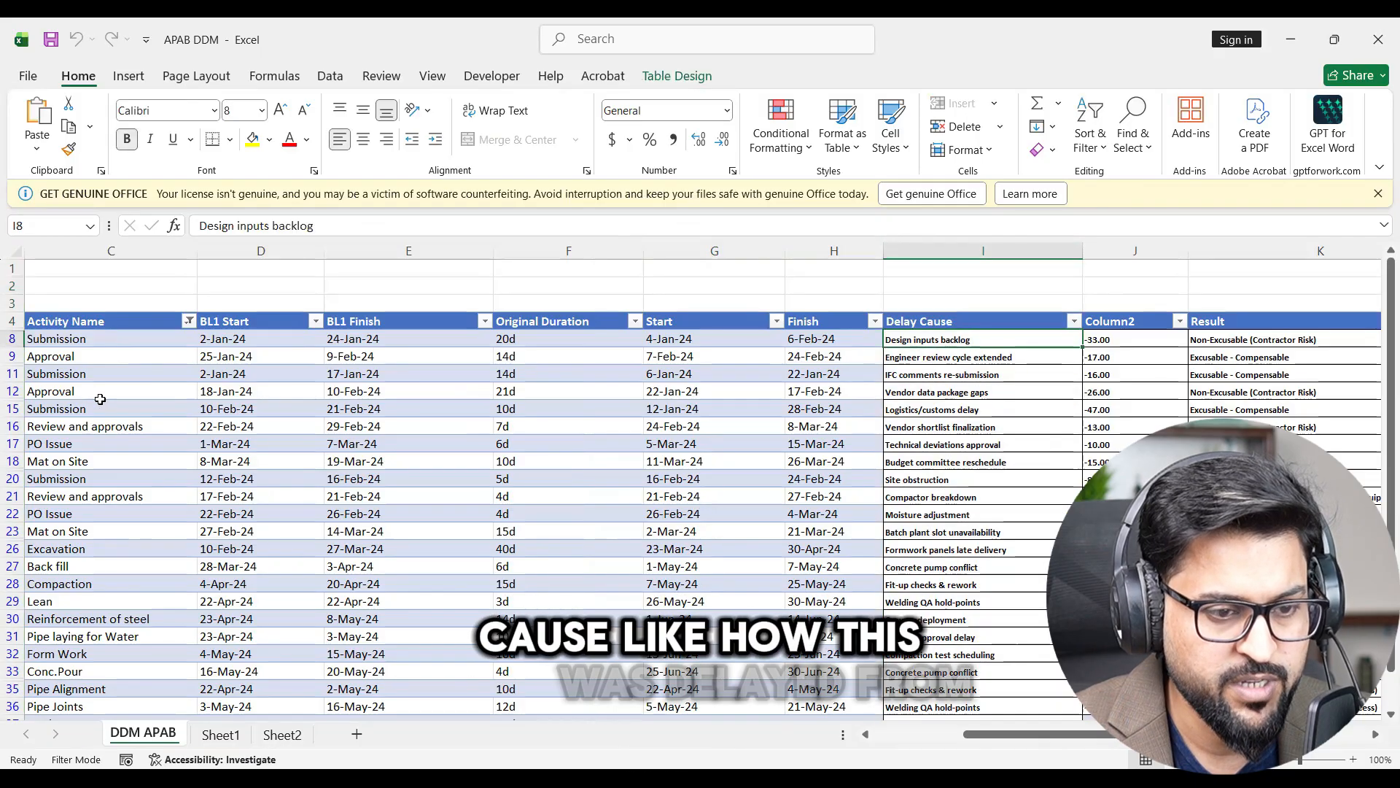
left_click(942, 373)
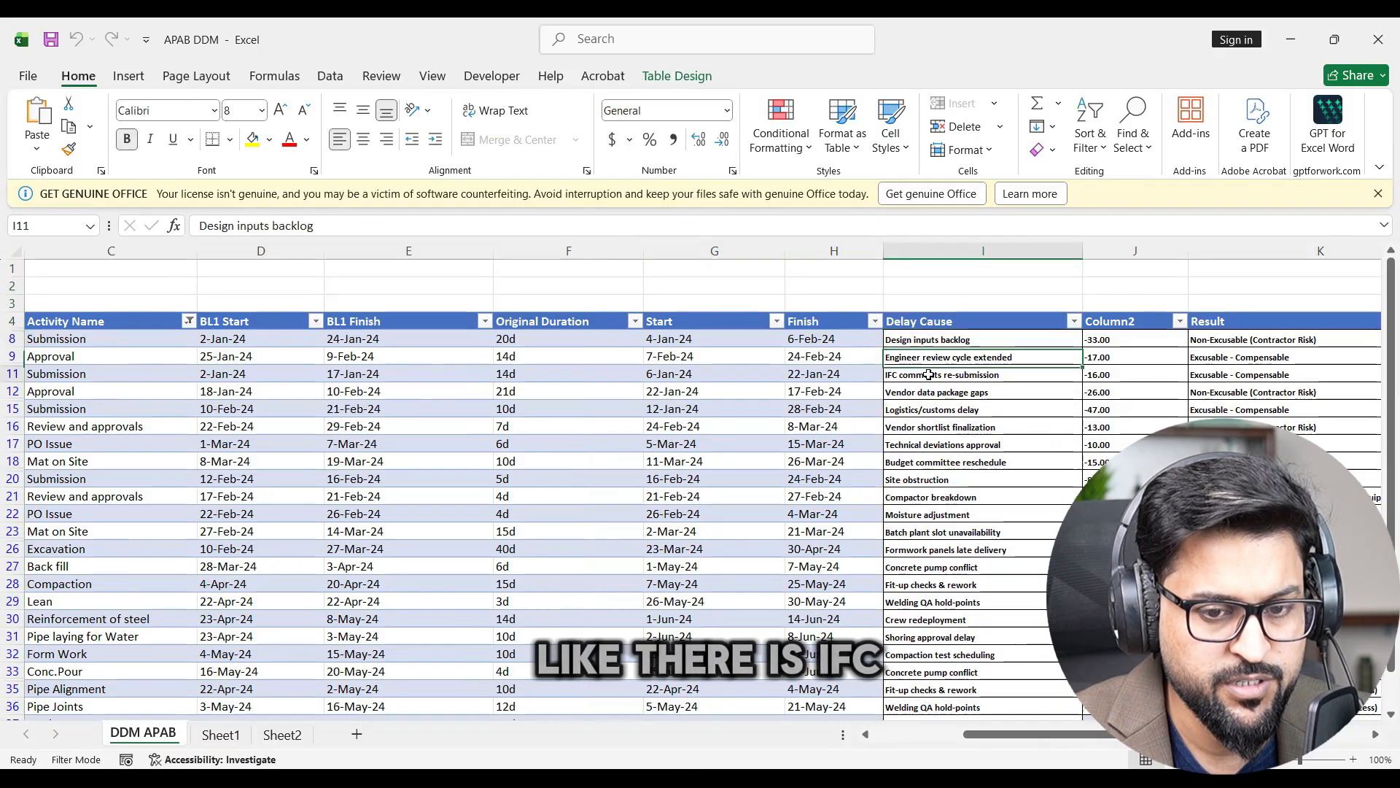
left_click(942, 374)
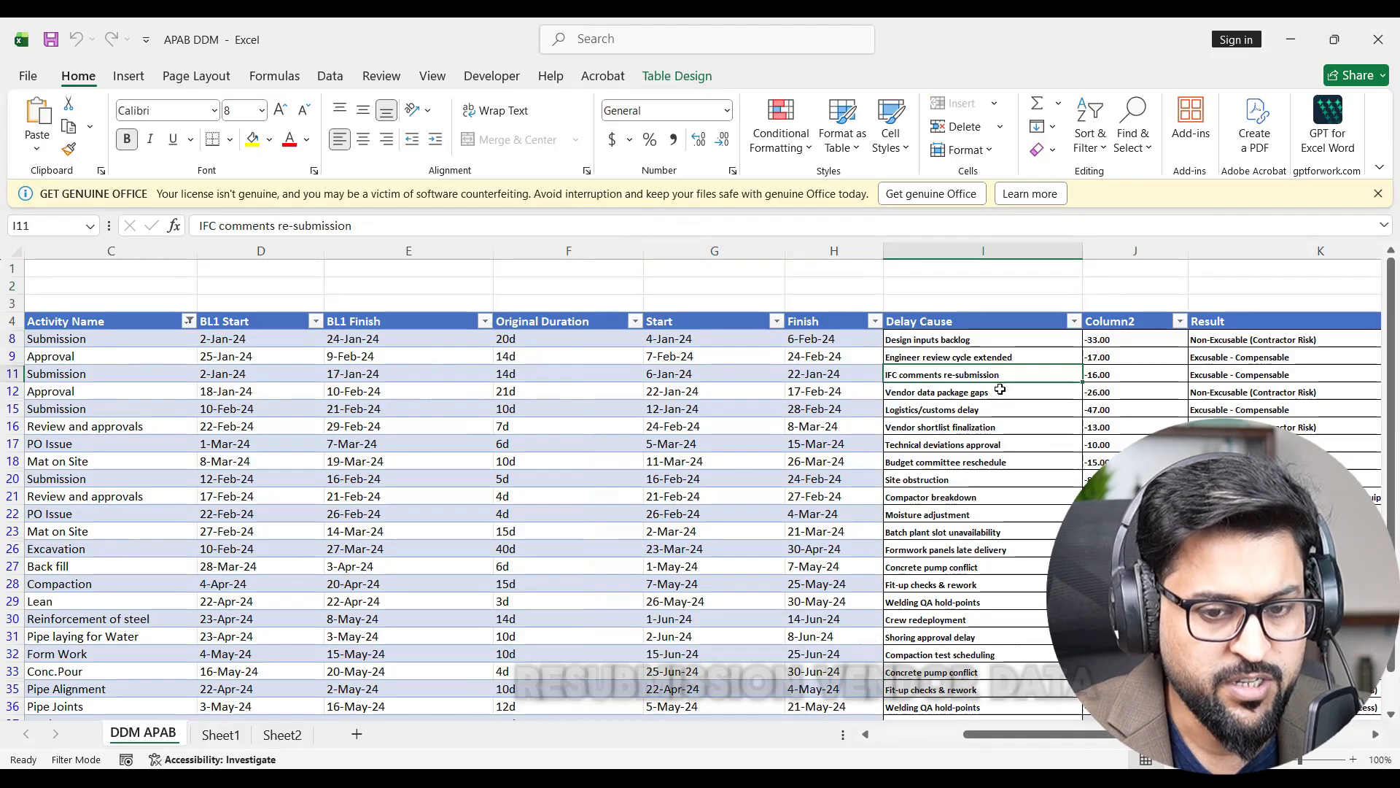
left_click(983, 391)
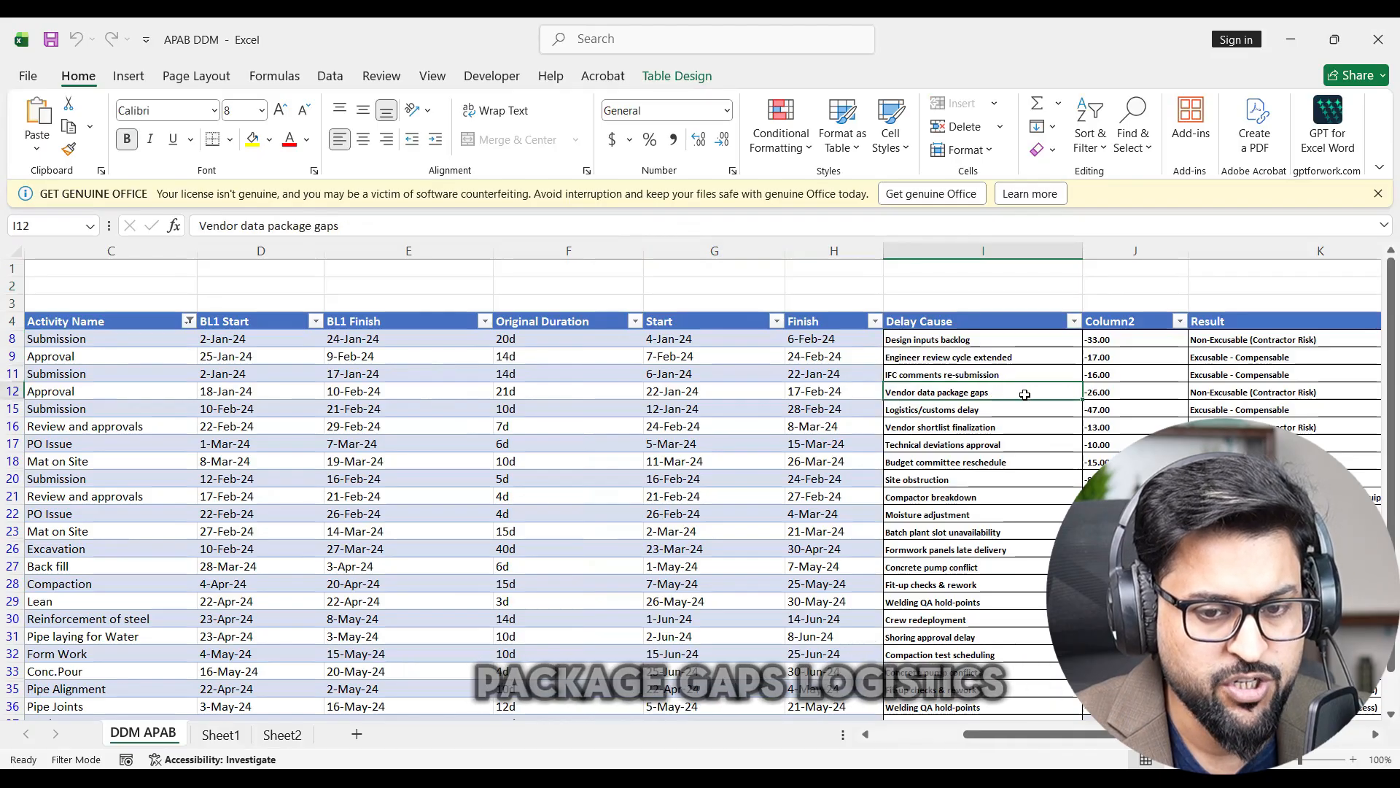
left_click(947, 409)
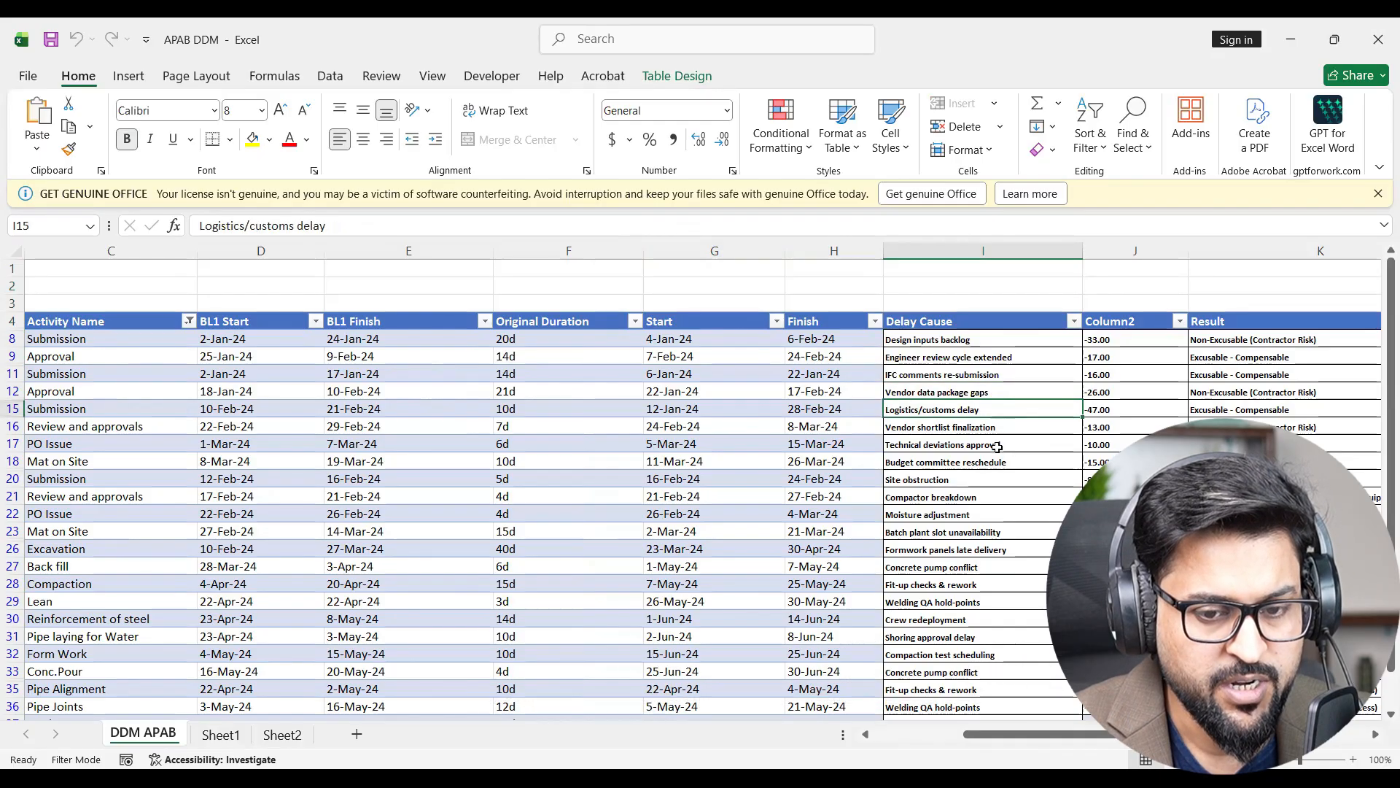
left_click(944, 444)
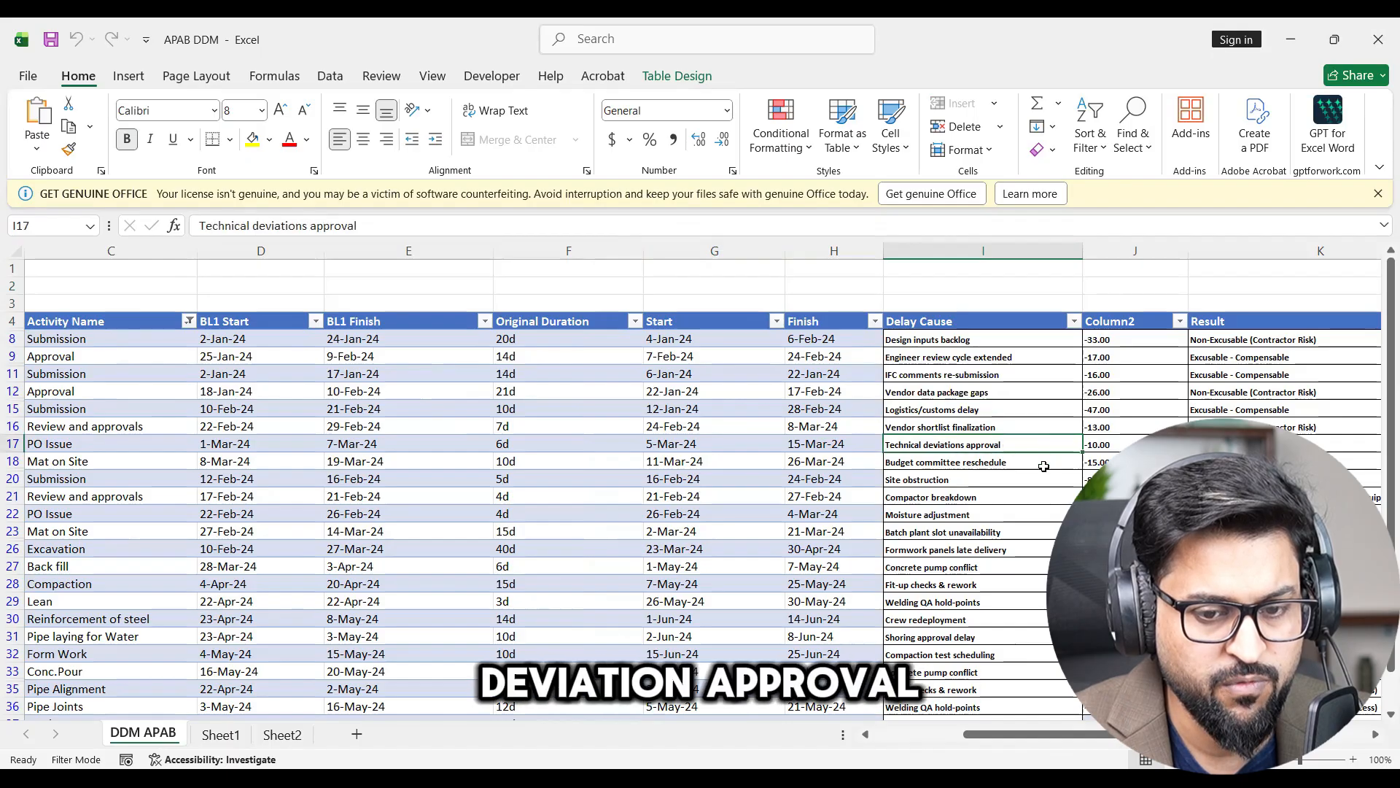
left_click(982, 479)
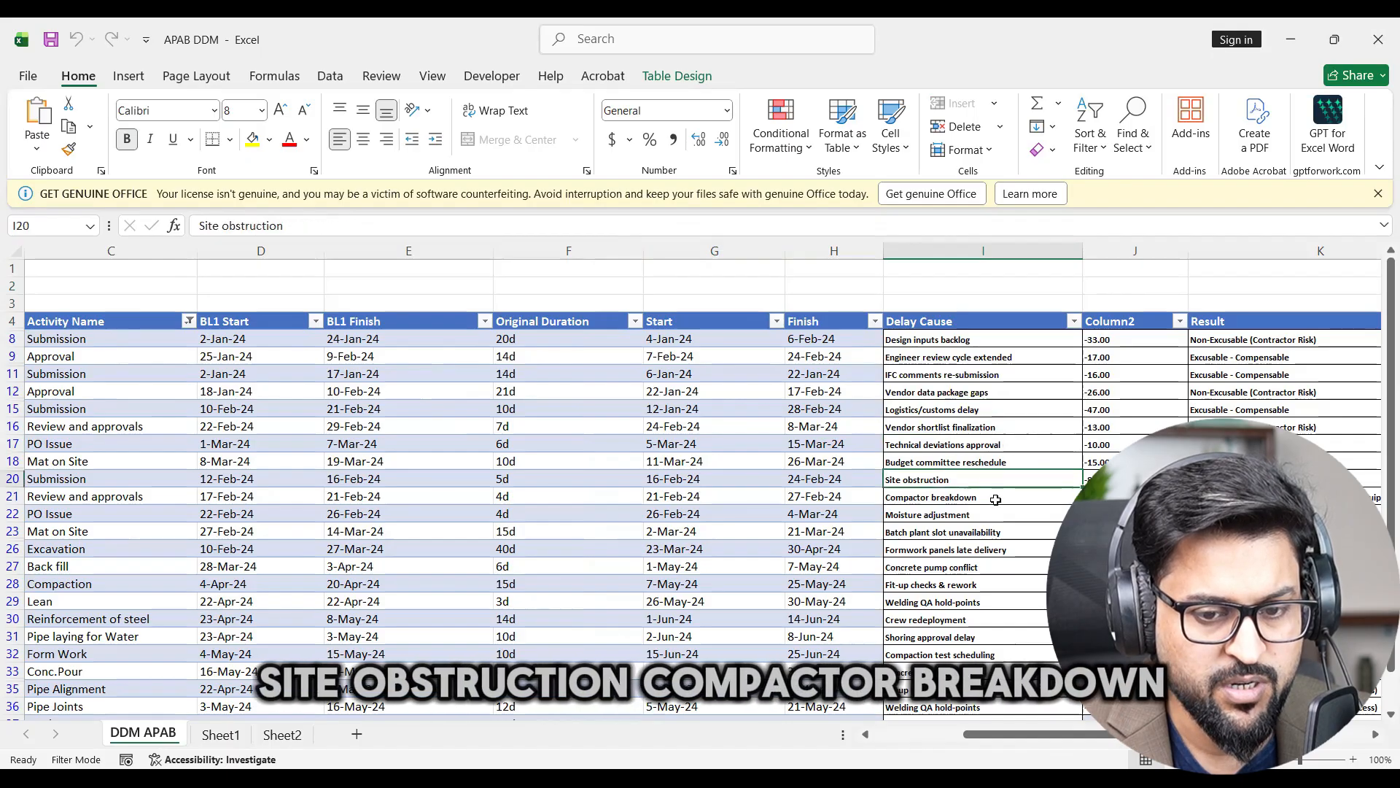
left_click(982, 497)
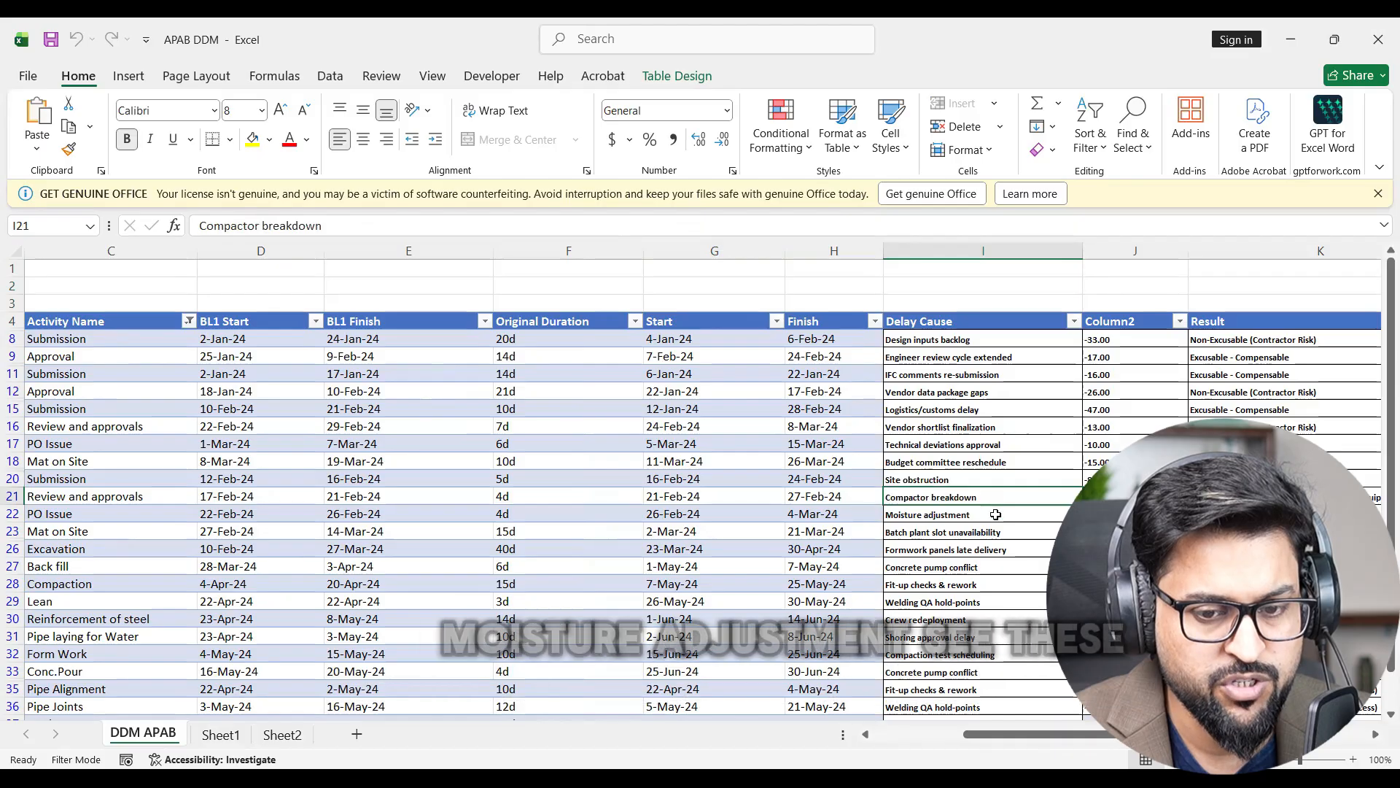
left_click(983, 514)
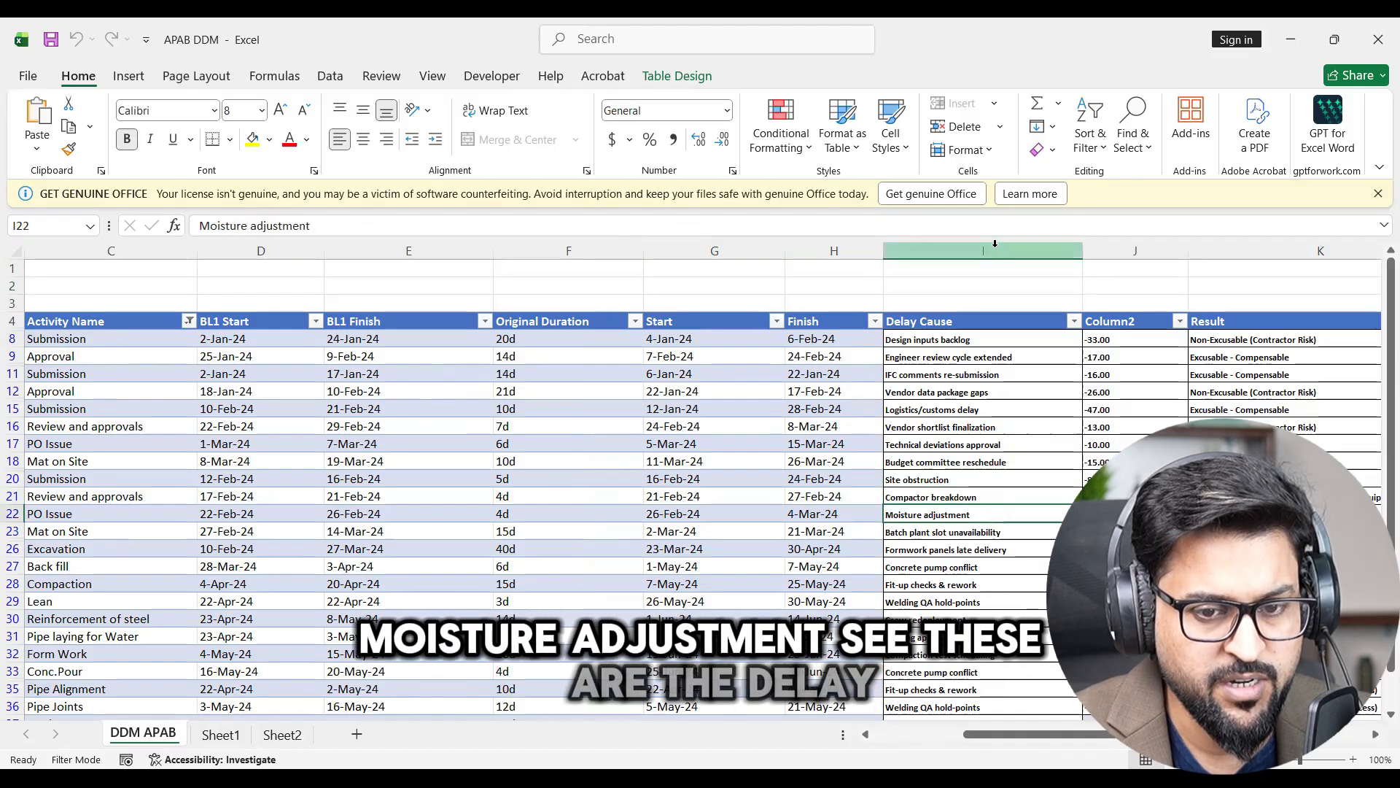
left_click(982, 250)
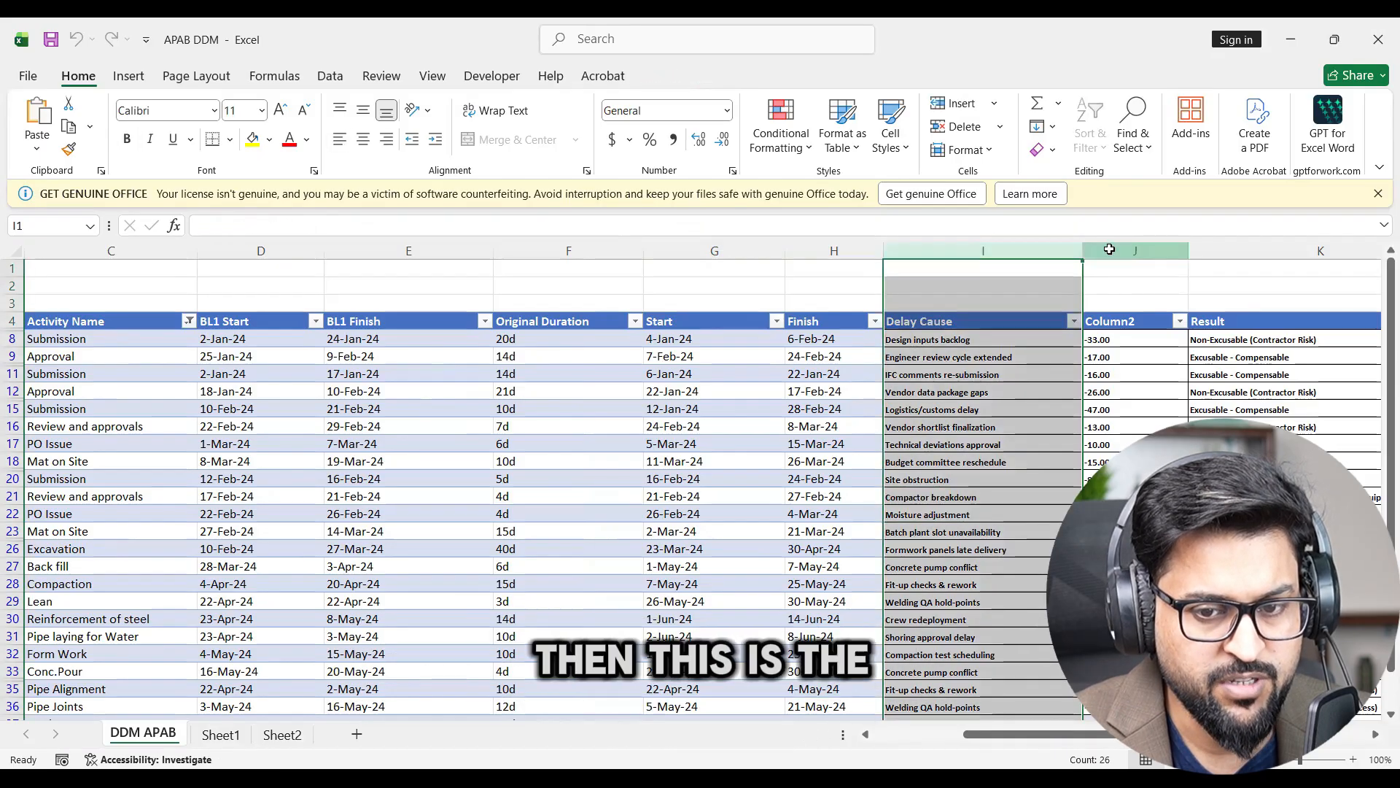
left_click(1135, 250)
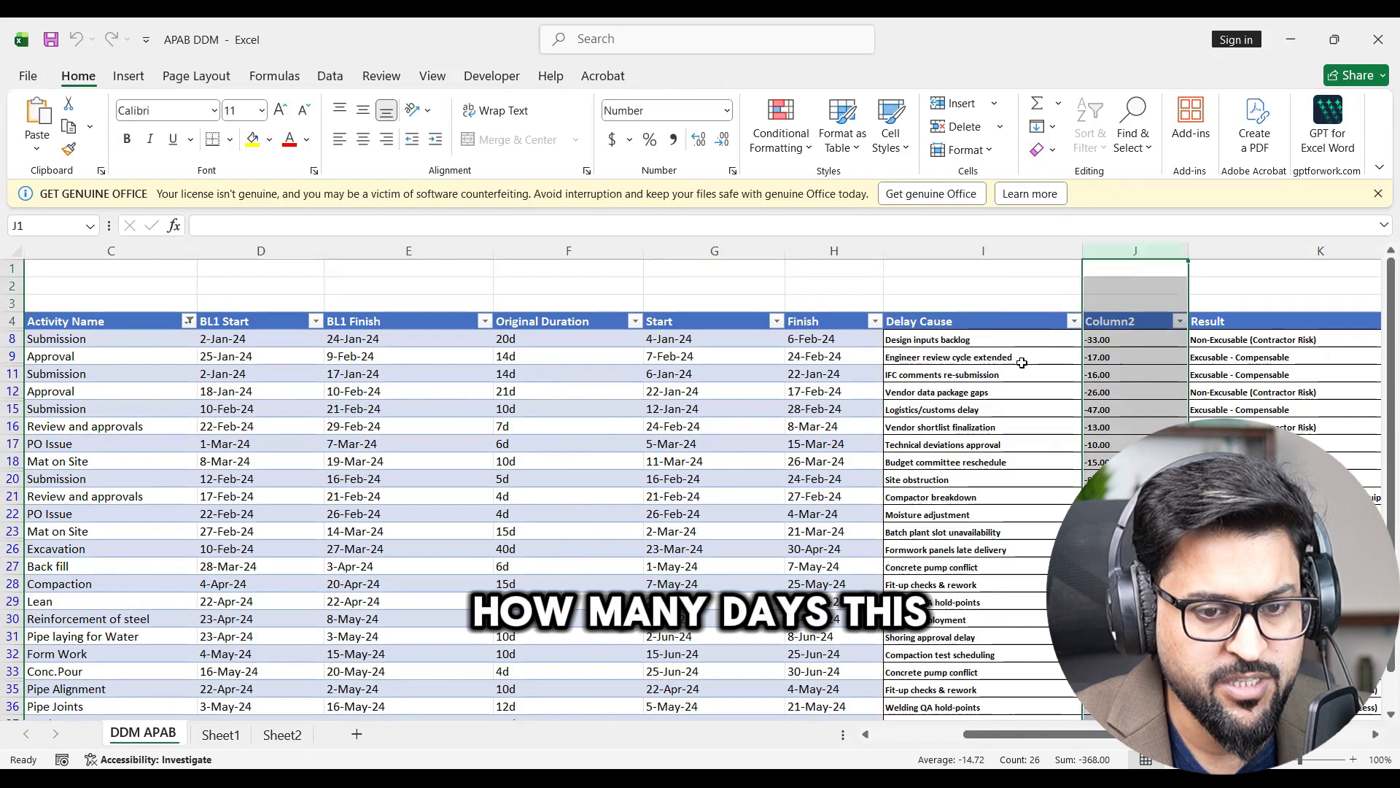
left_click(111, 445)
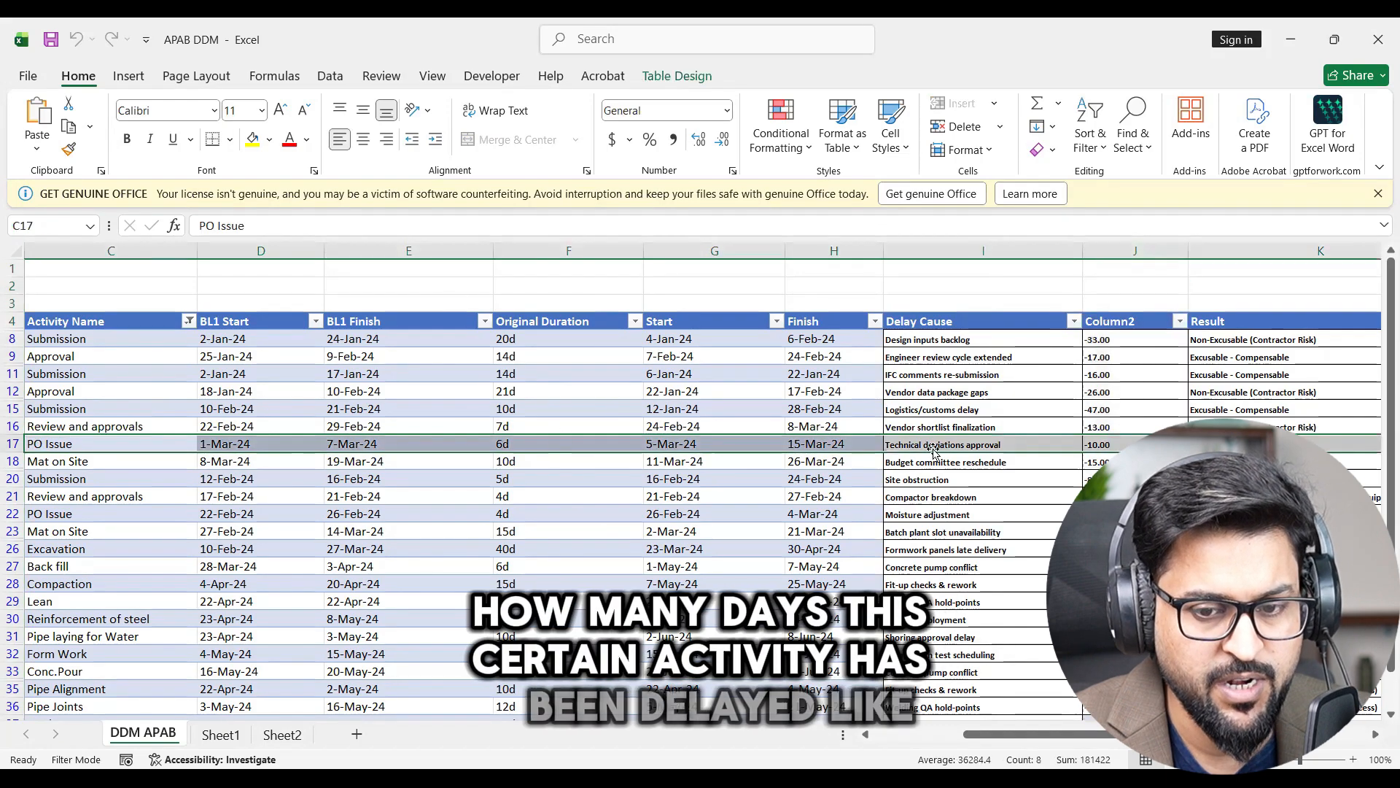
left_click(1134, 444)
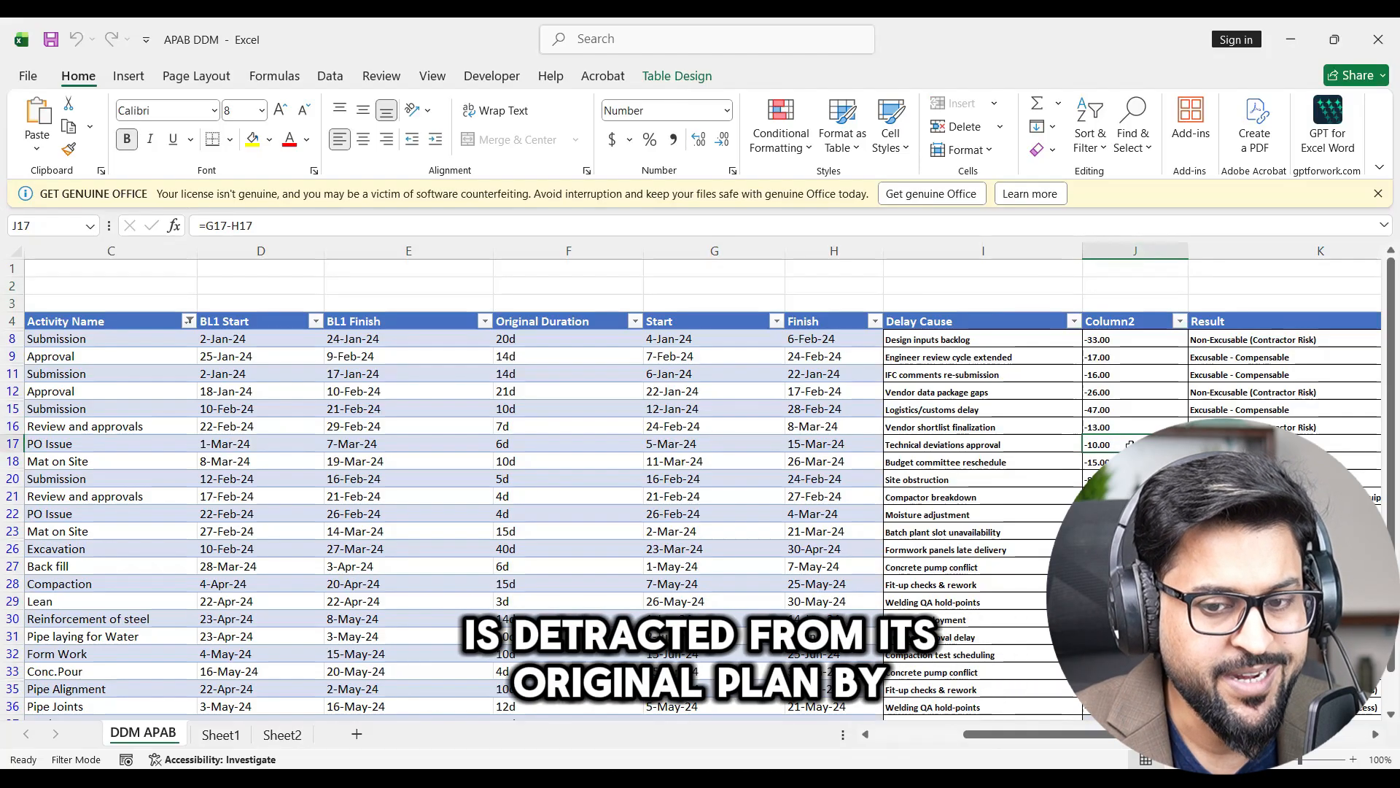
left_click(943, 532)
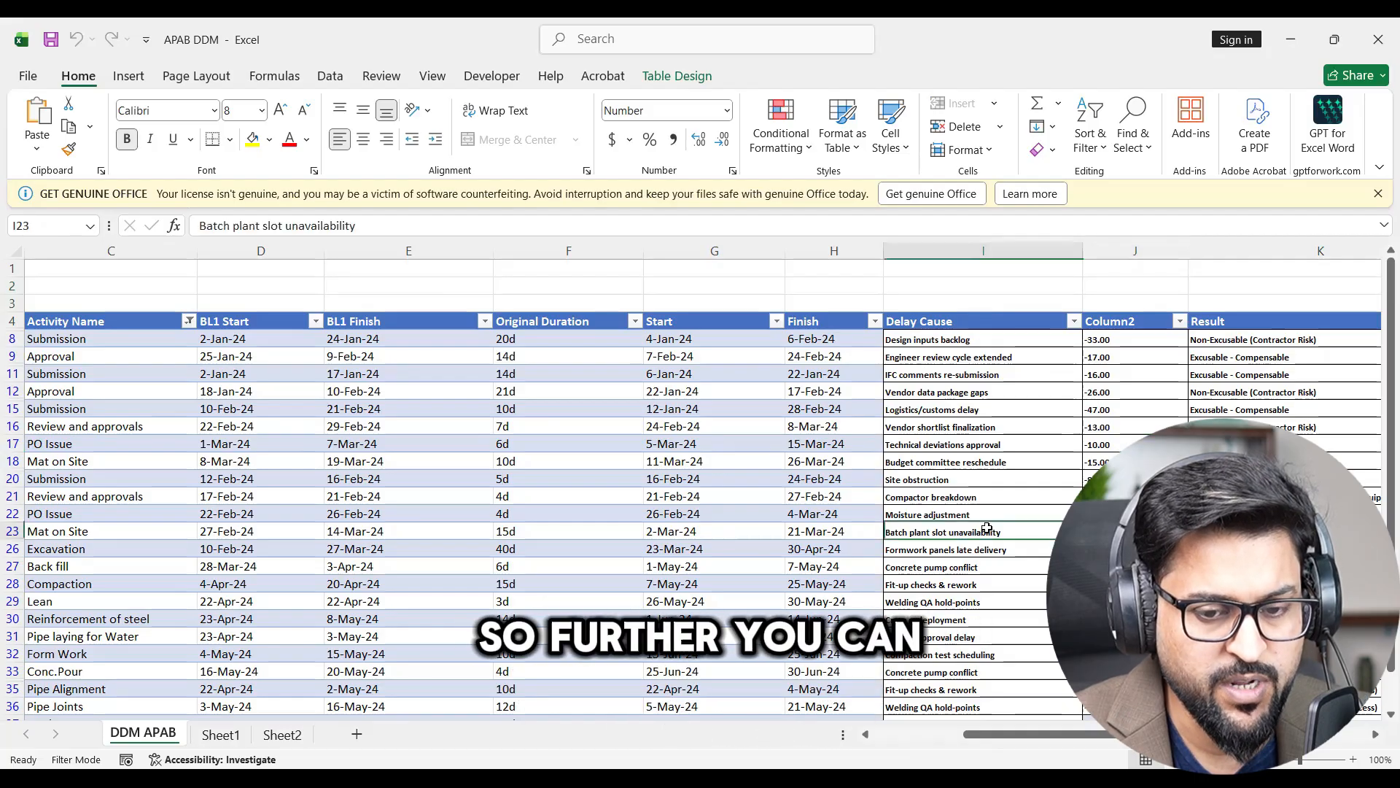
left_click(1320, 532)
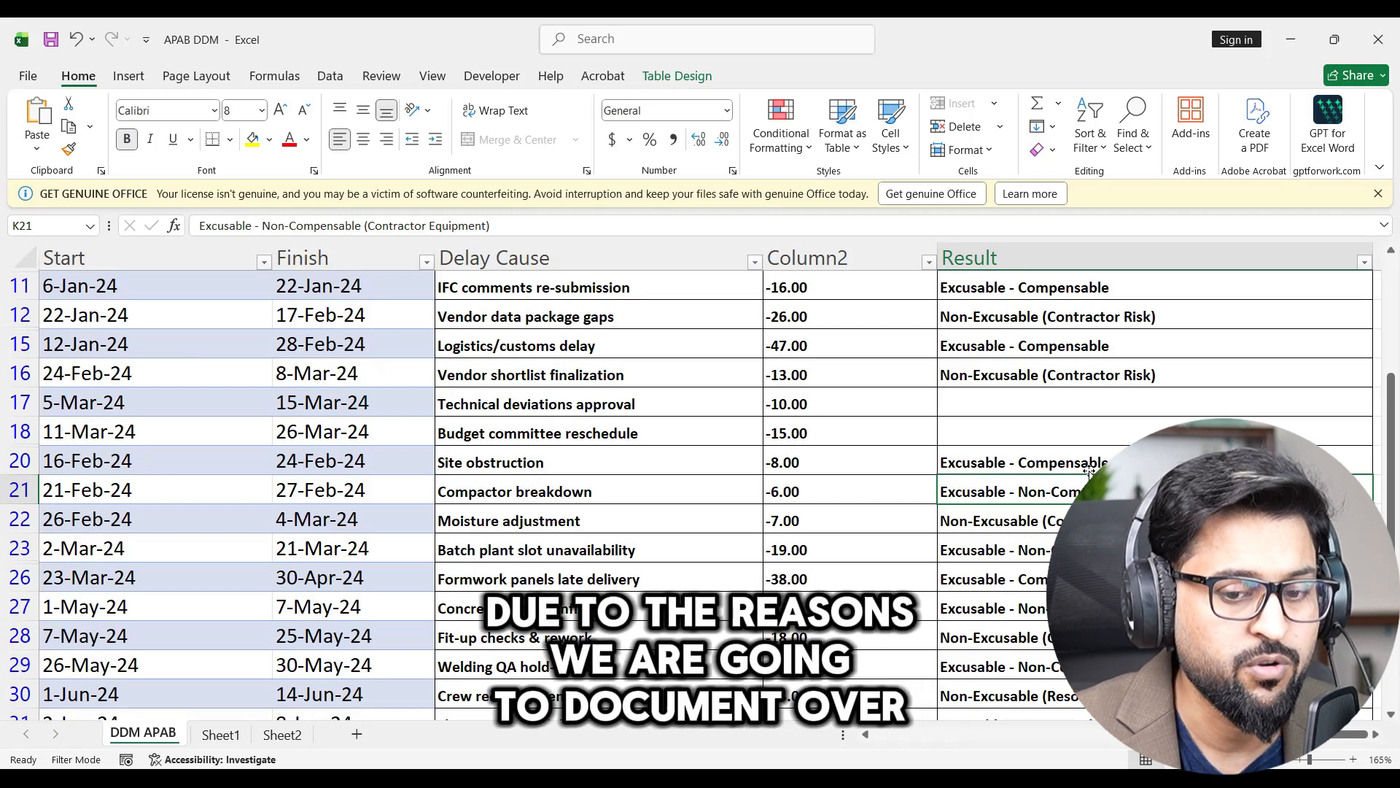
left_click(1014, 635)
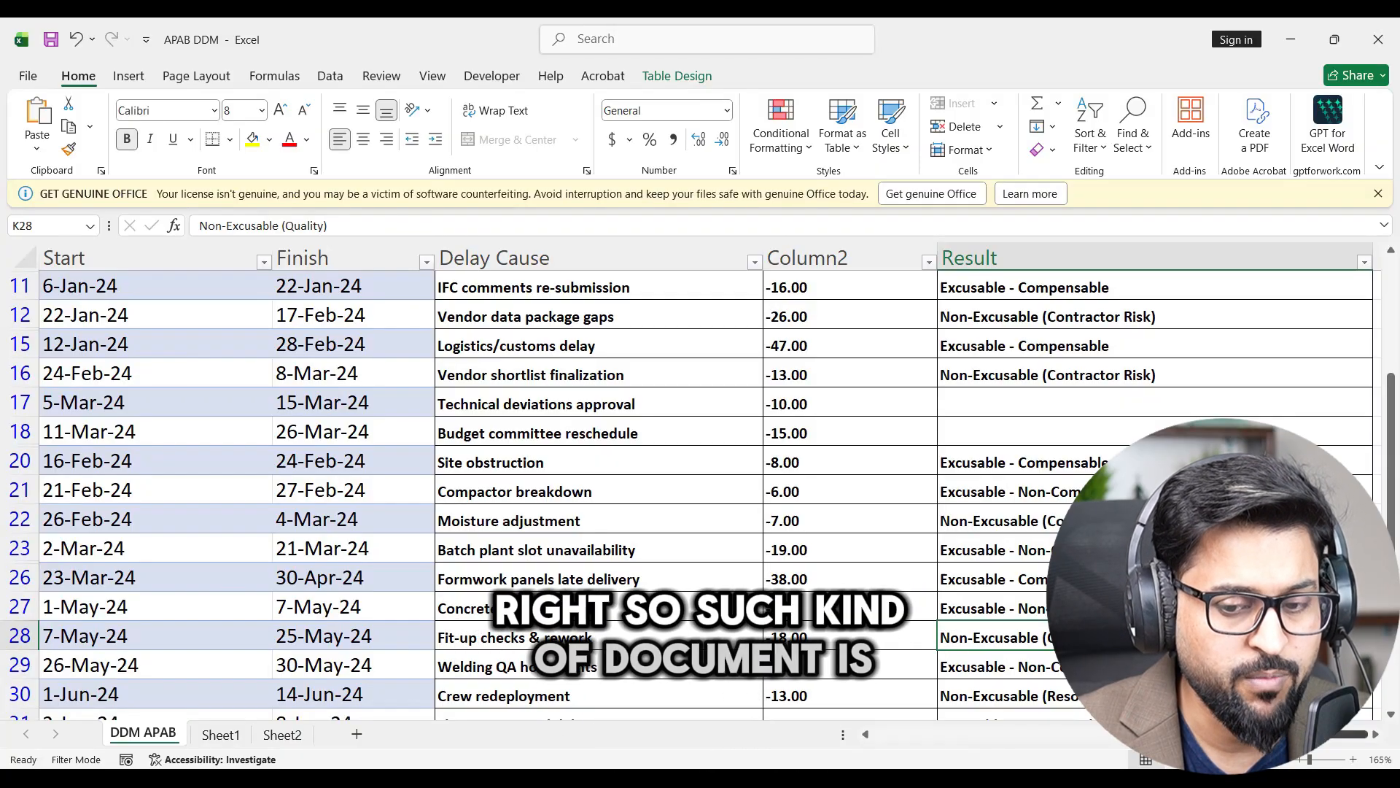
scroll("left", 3)
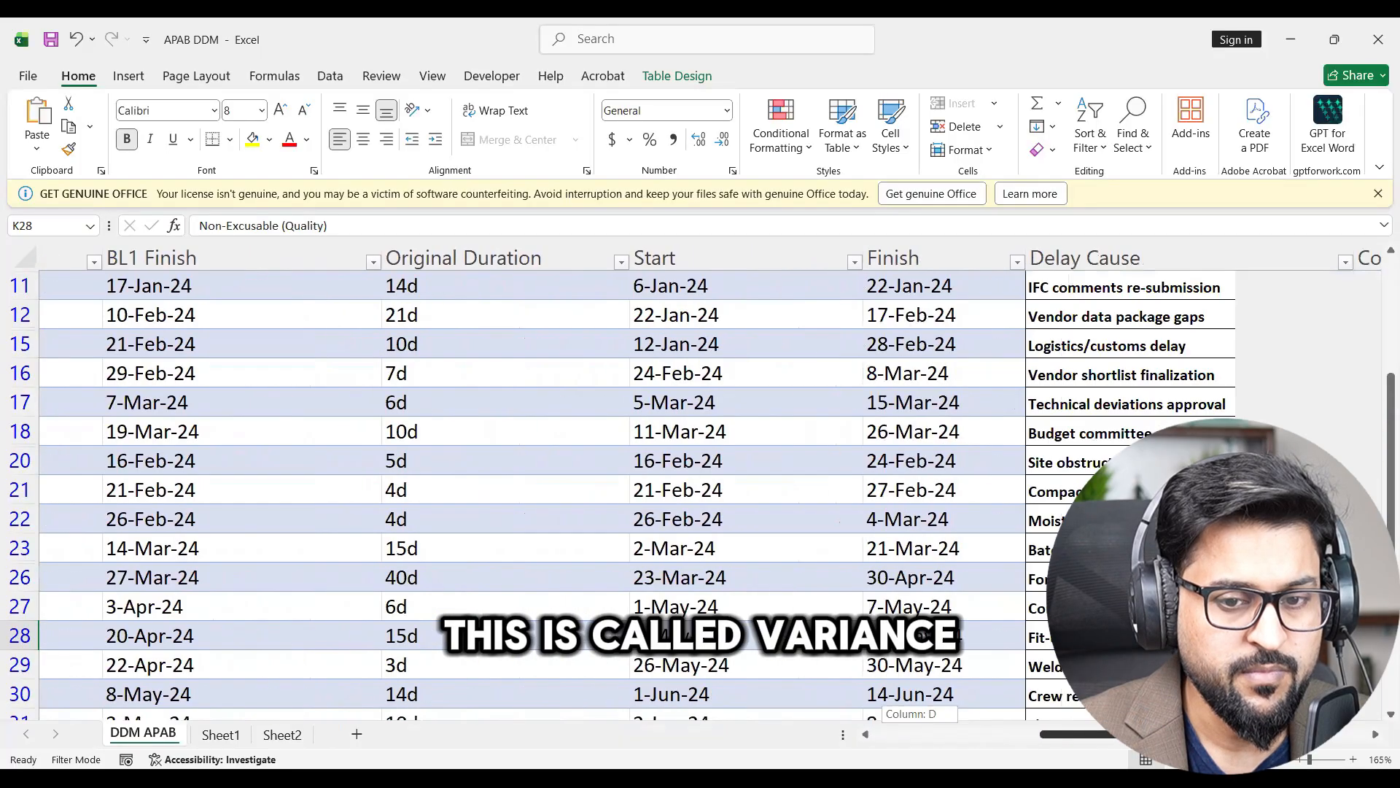
scroll("right", 3)
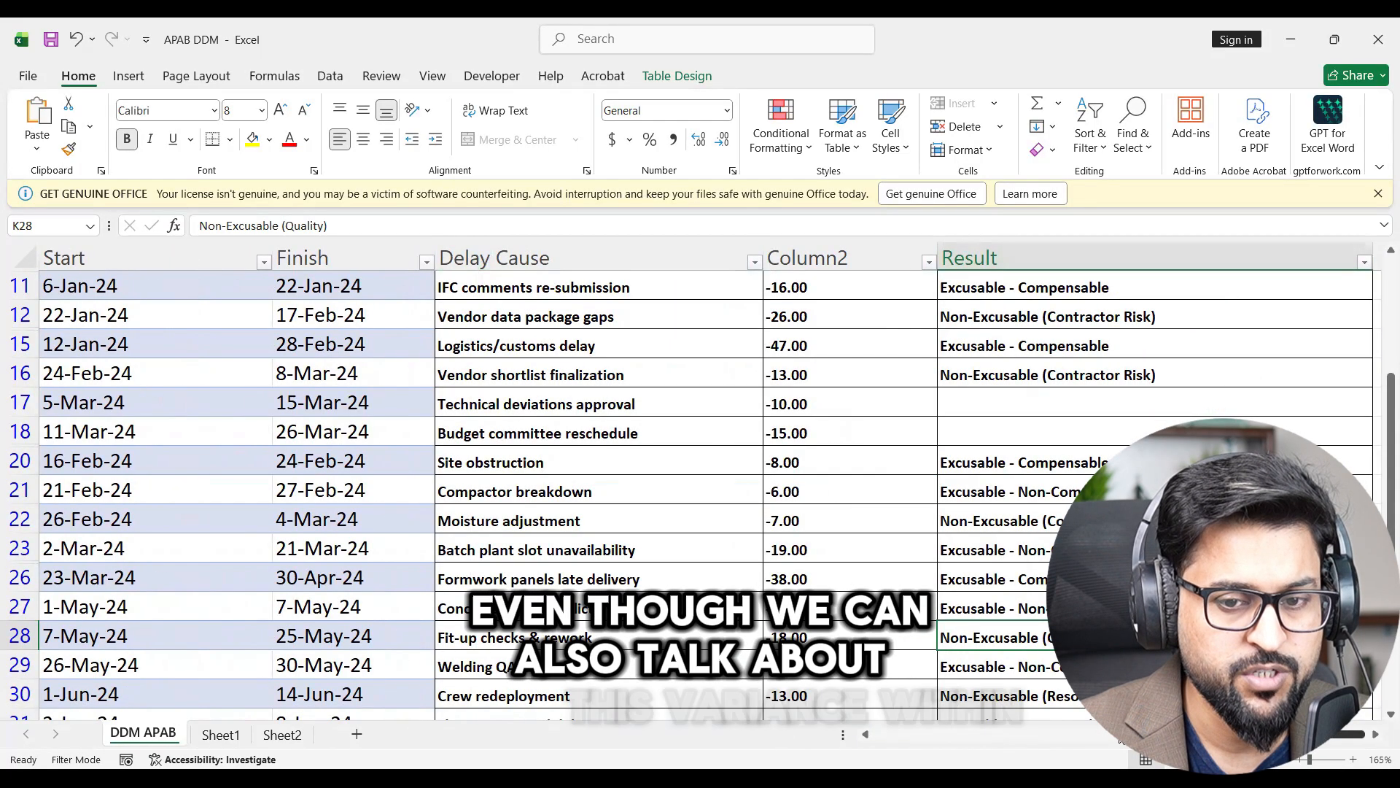
scroll("up", 3)
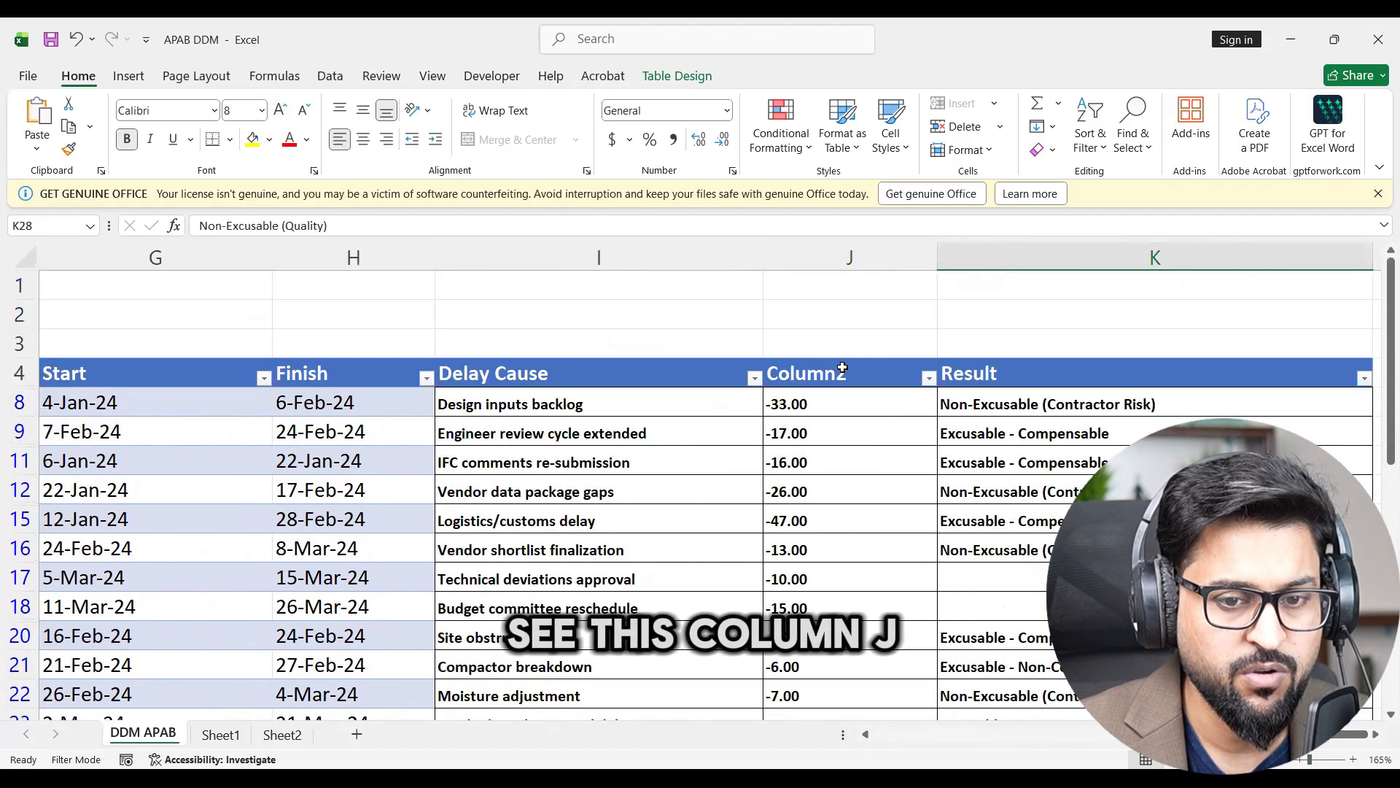
left_click(806, 373)
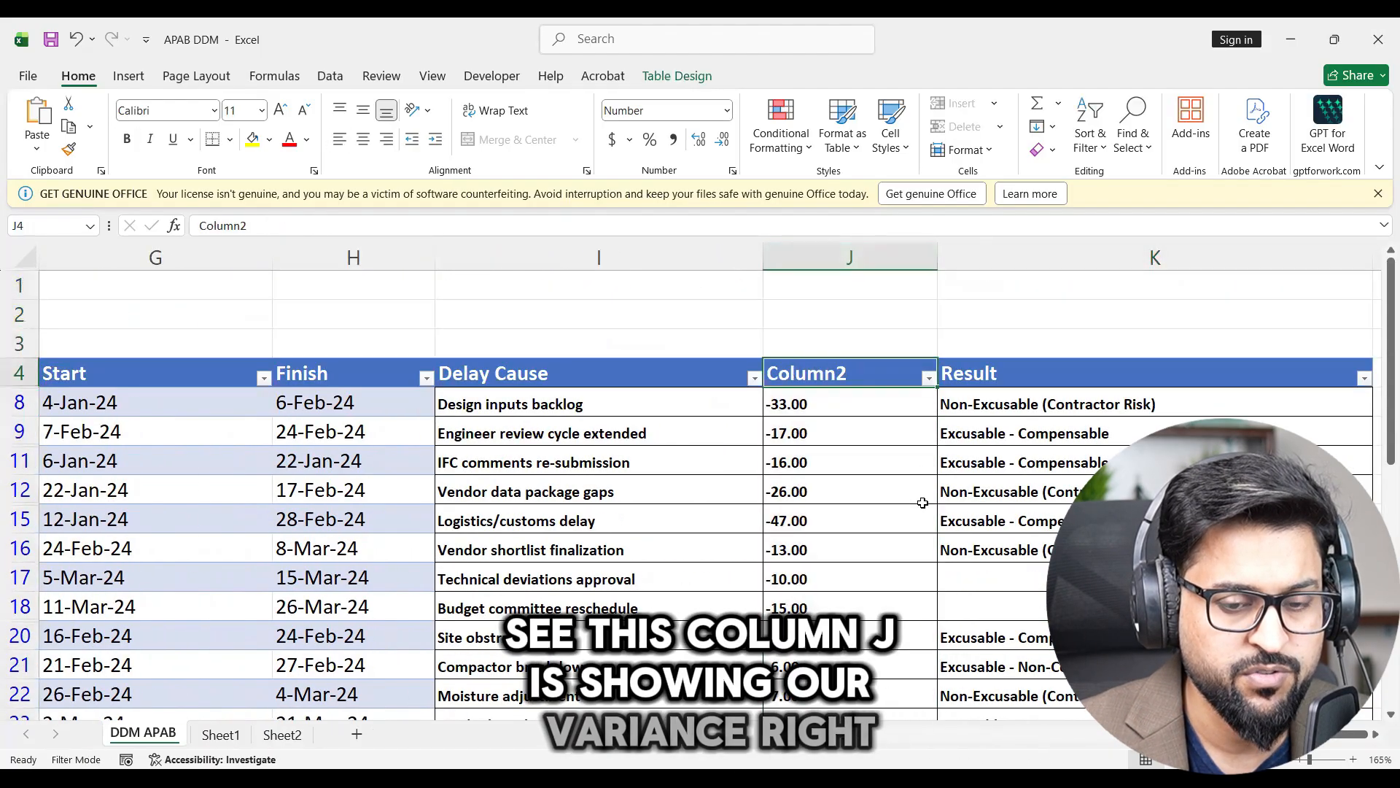
left_click(849, 491)
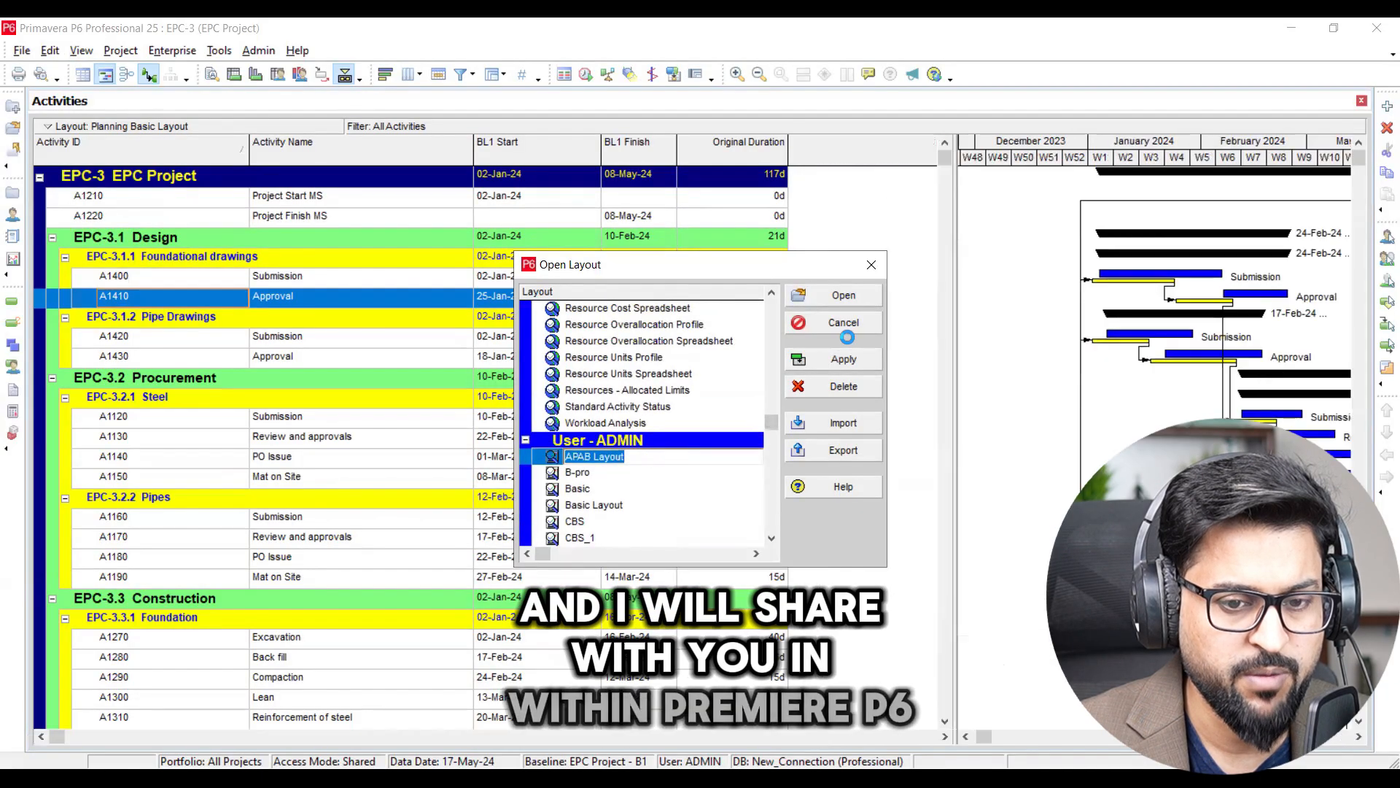
Step: Apply APAB Layout to show baseline, actual and variance columns for EPC-3
left_click(842, 295)
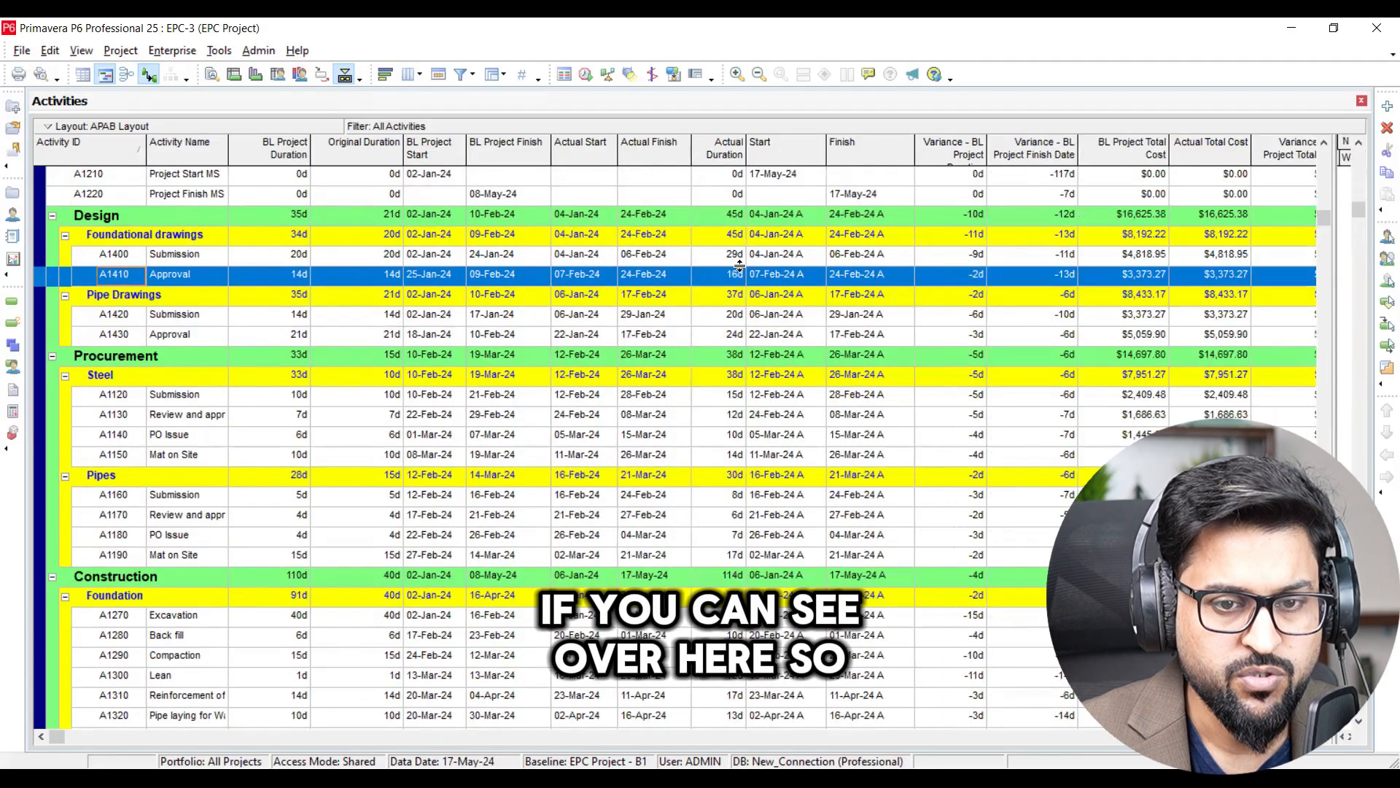
scroll("up", 3)
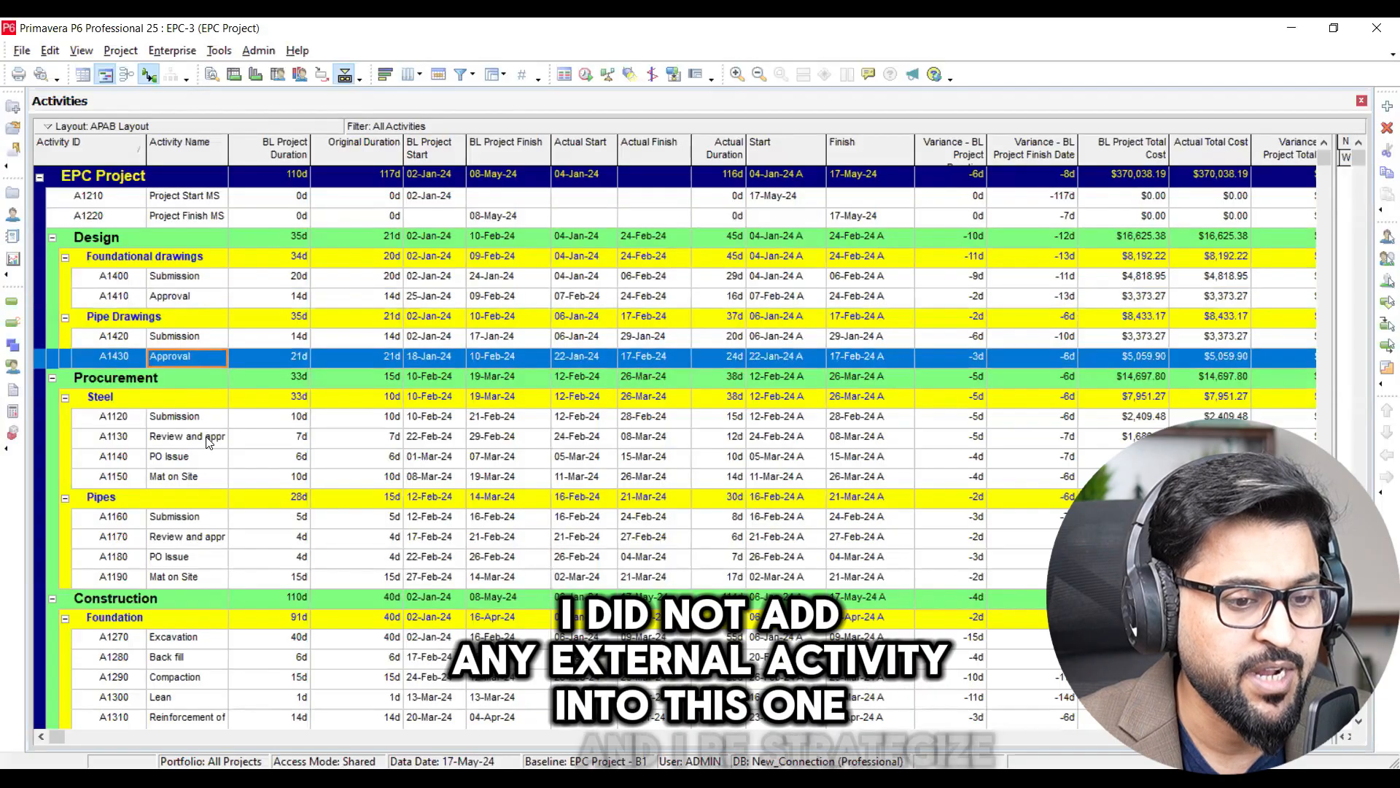
left_click(187, 436)
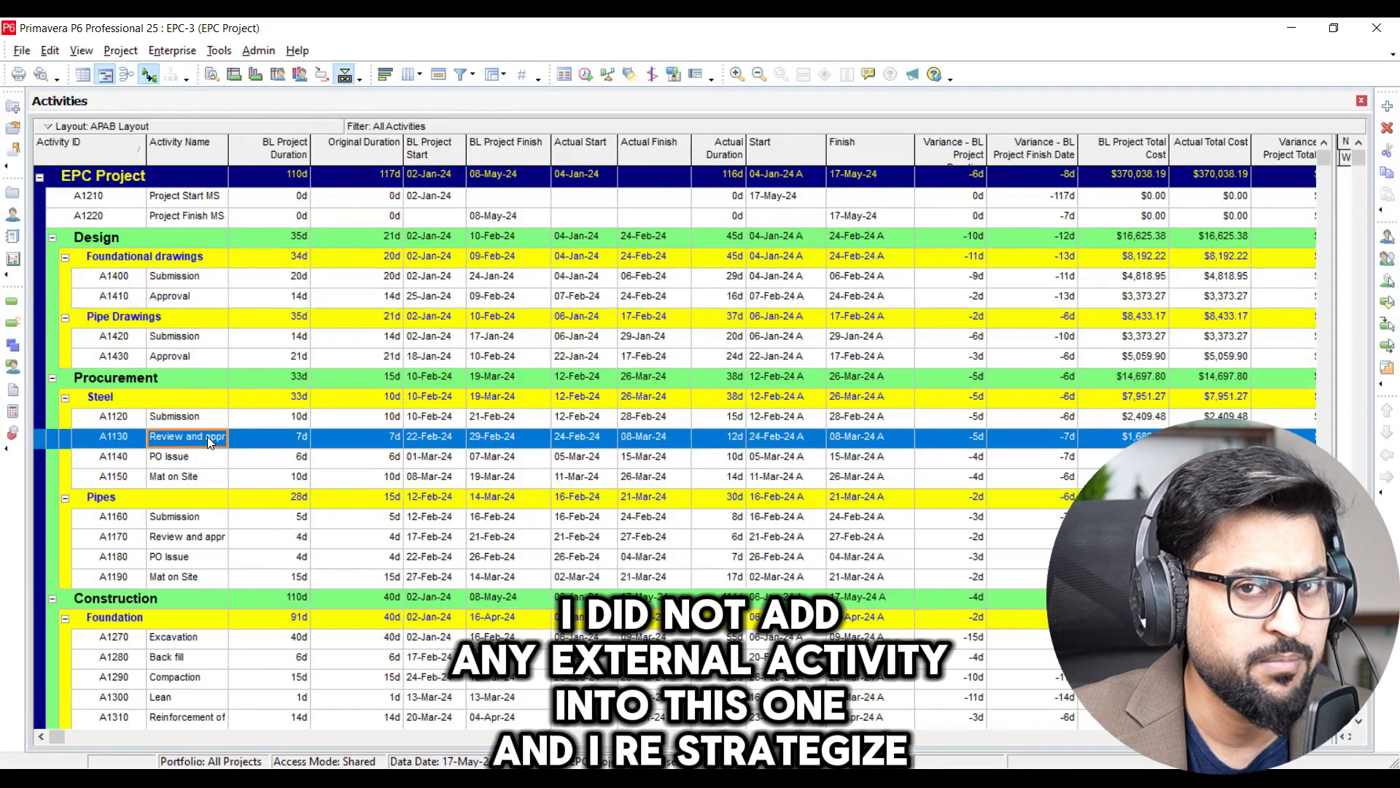